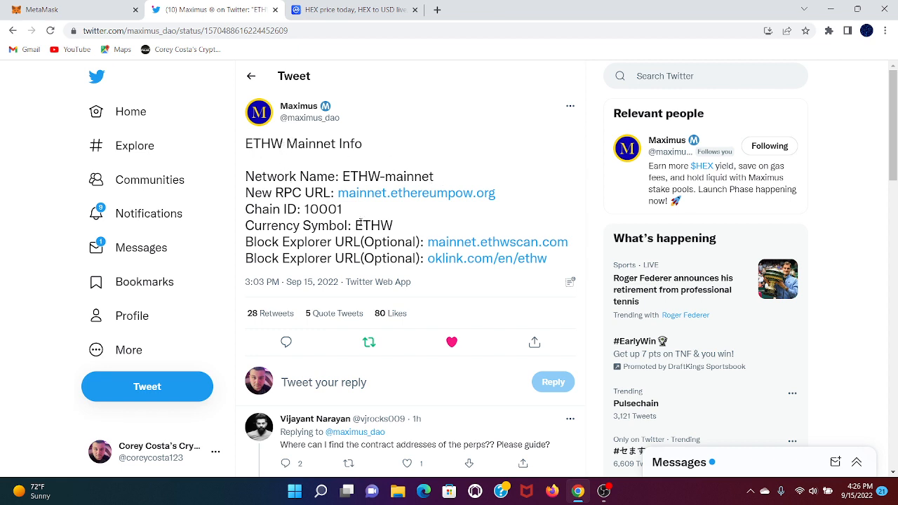
{"action": "mouse_move", "coordinate": [606, 491]}
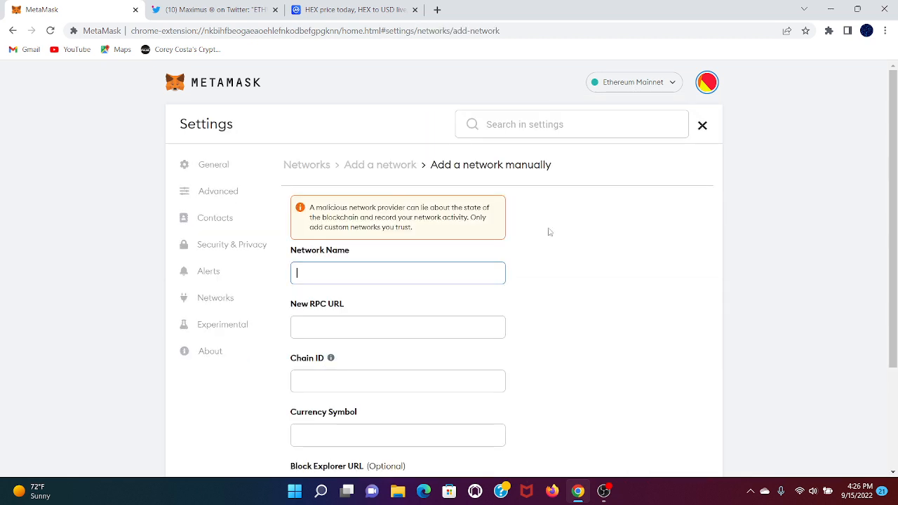
Enter network name ETHW-mainnet and the RPC URL in the Add Network form.
{"action": "left_click", "coordinate": [214, 8]}
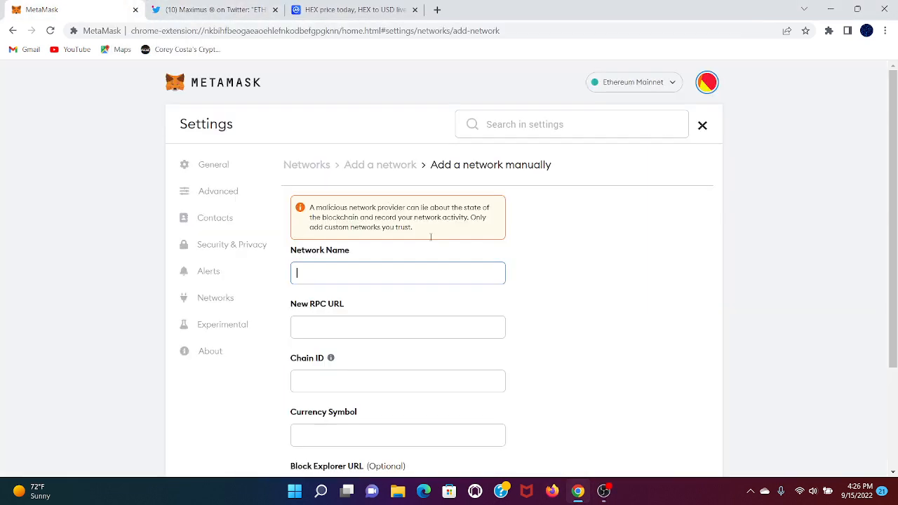
{"action": "type", "text": "ETHW-mainnet"}
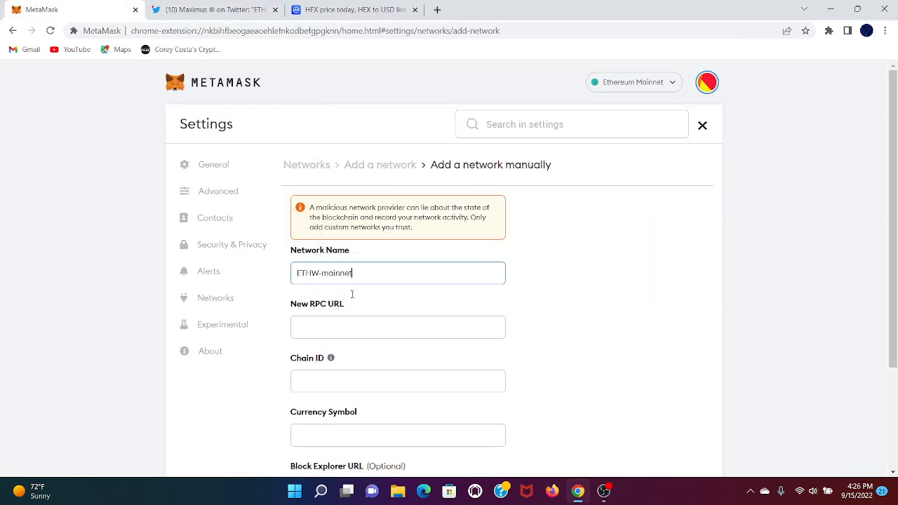
{"action": "left_click", "coordinate": [398, 327]}
{"action": "type", "text": "https://mainnet.ethereumpow.org"}
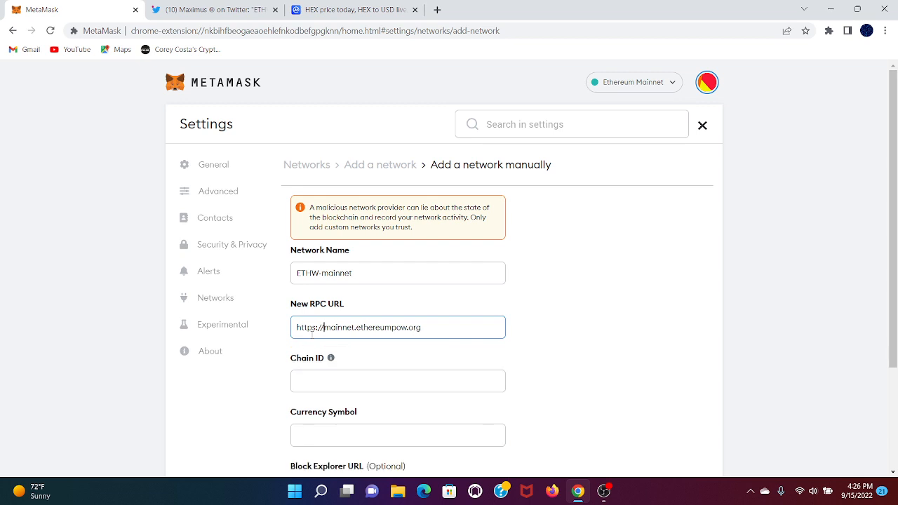
{"action": "left_click", "coordinate": [398, 381]}
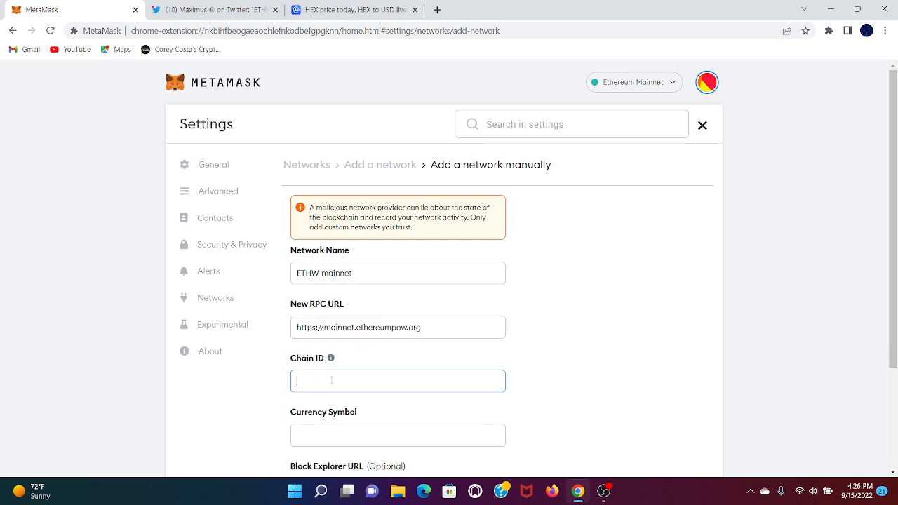
Copy chain ID 10001 and currency symbol ETHW from the tweet into the form.
{"action": "left_click", "coordinate": [210, 10]}
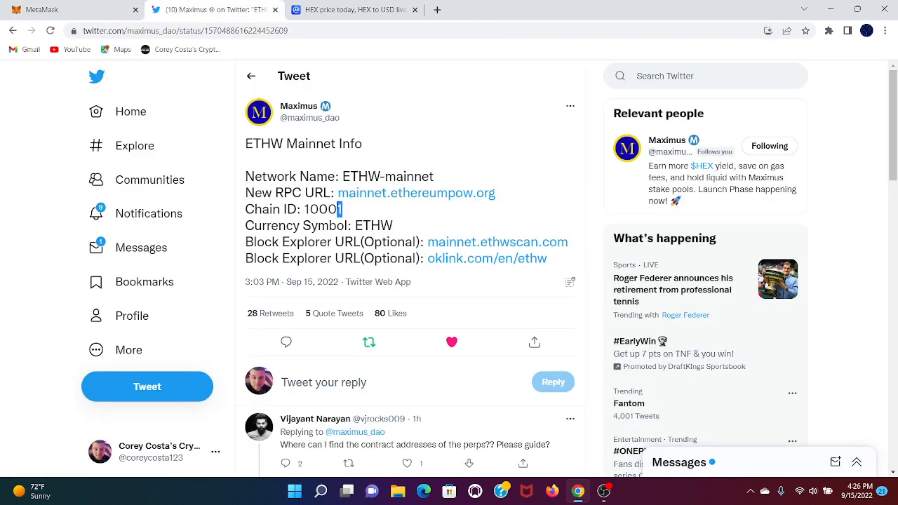
{"action": "right_click", "coordinate": [322, 209]}
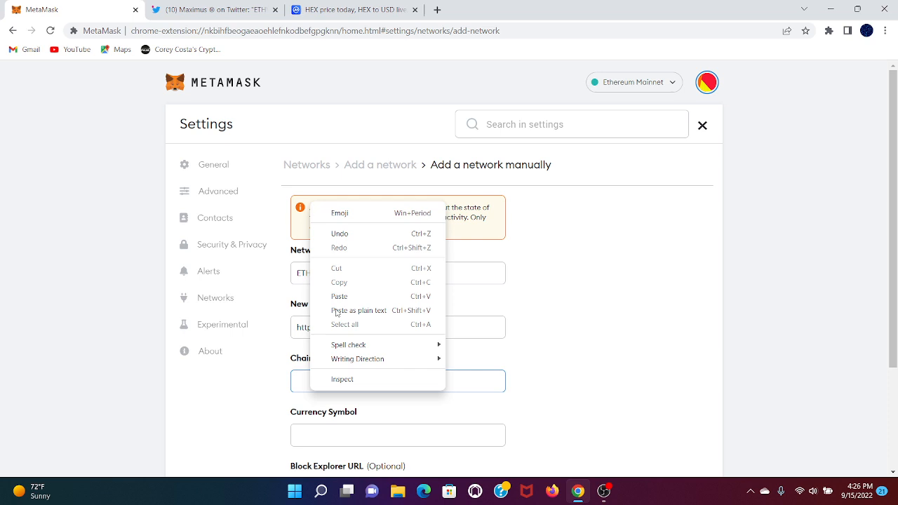
{"action": "left_click", "coordinate": [211, 8]}
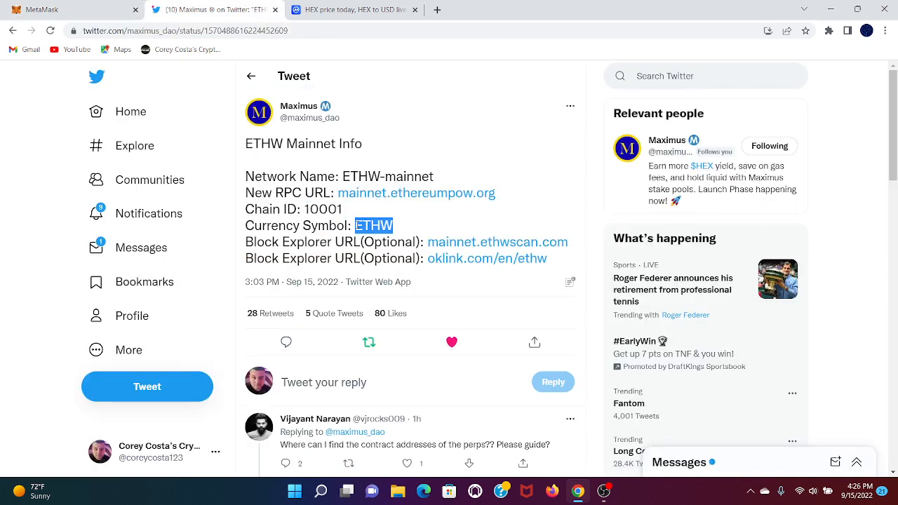
{"action": "right_click", "coordinate": [399, 435]}
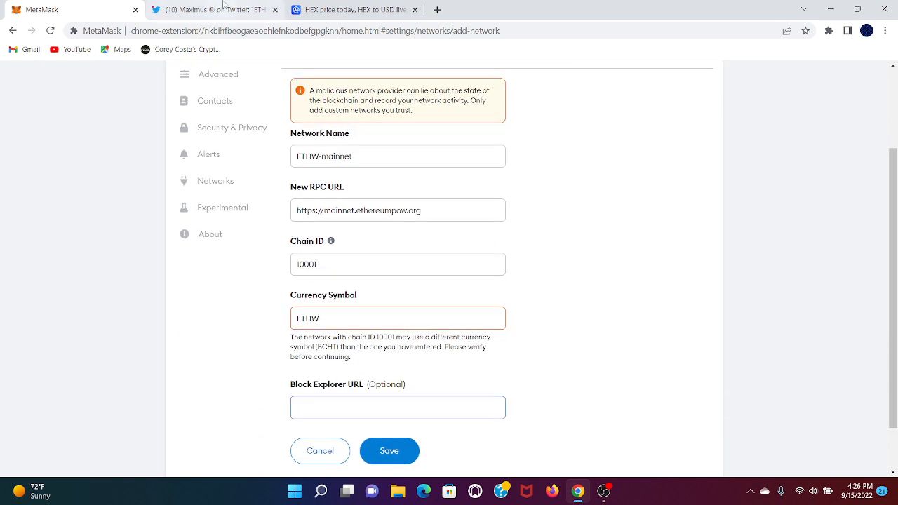
Paste the block explorer URL from the tweet and save the ETHW-mainnet network.
{"action": "left_click", "coordinate": [211, 9]}
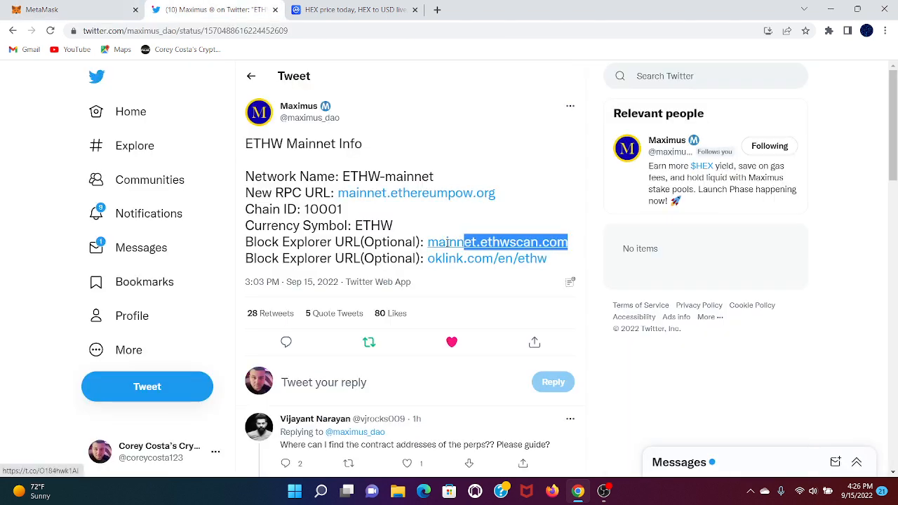
{"action": "right_click", "coordinate": [498, 241]}
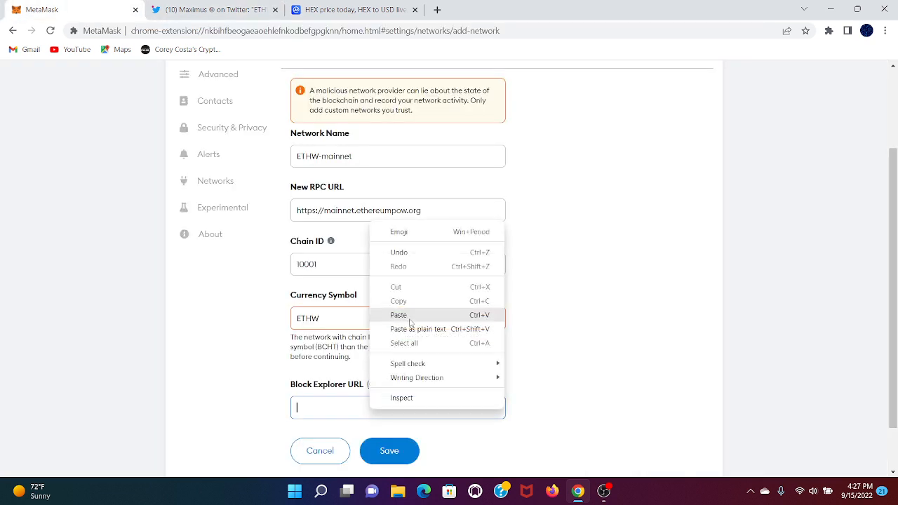
{"action": "left_click", "coordinate": [399, 315]}
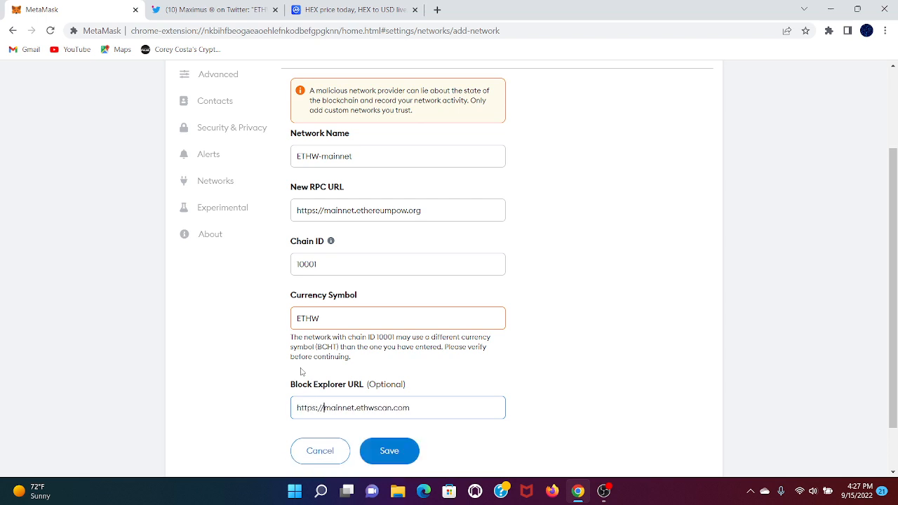
{"action": "left_click", "coordinate": [389, 451]}
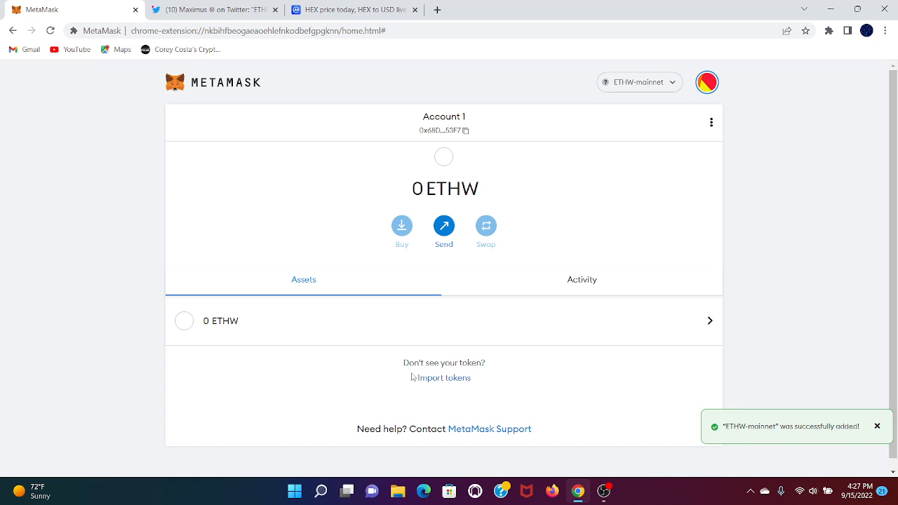
{"action": "mouse_move", "coordinate": [631, 77]}
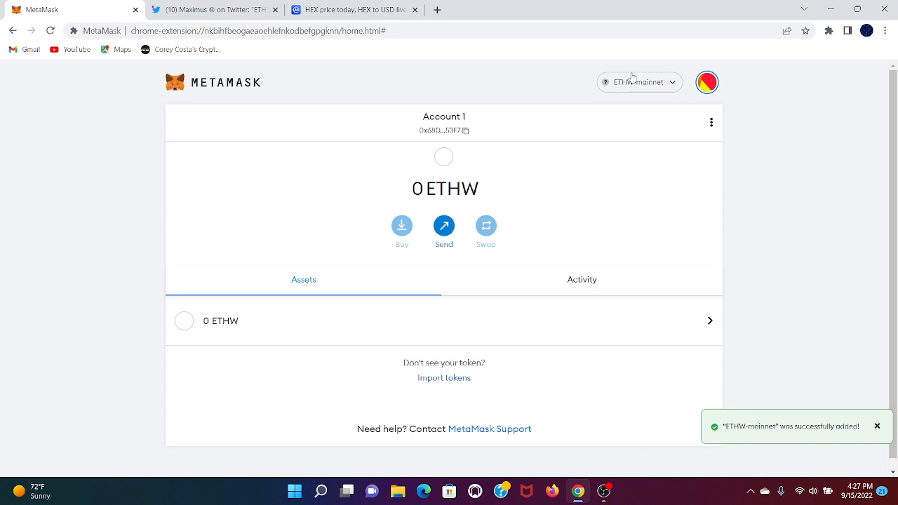
Copy HEX's Ethereum contract address from CoinMarketCap into MetaMask's token address field.
{"action": "left_click", "coordinate": [443, 377]}
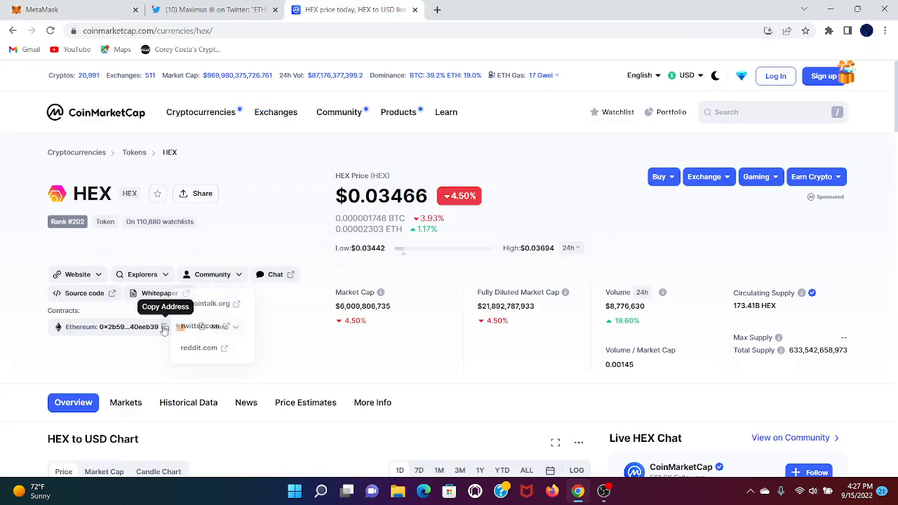
{"action": "left_click", "coordinate": [165, 327]}
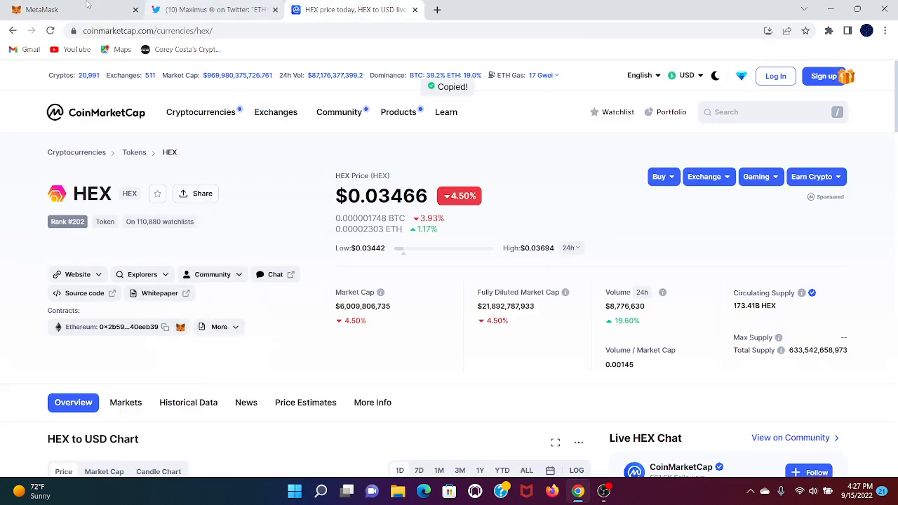
{"action": "right_click", "coordinate": [405, 267]}
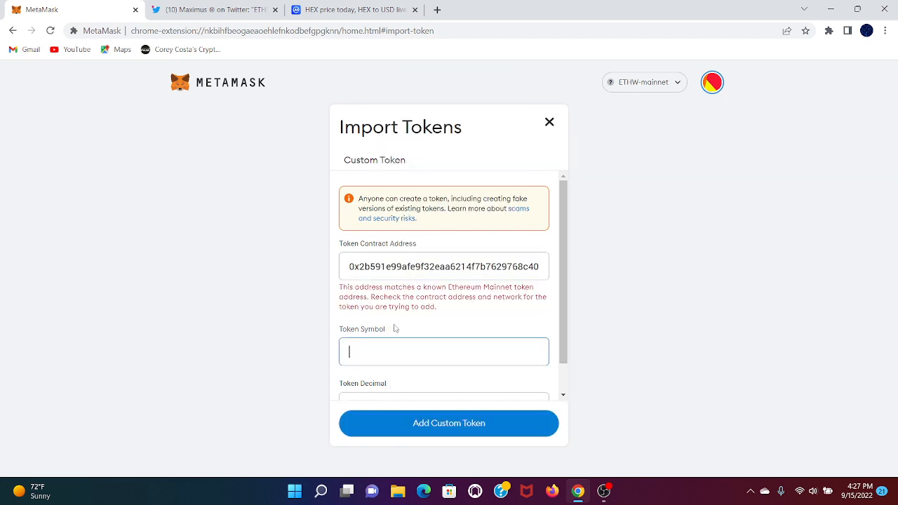
Set the custom token's symbol to HEX and decimals to 8.
{"action": "type", "text": "HEX"}
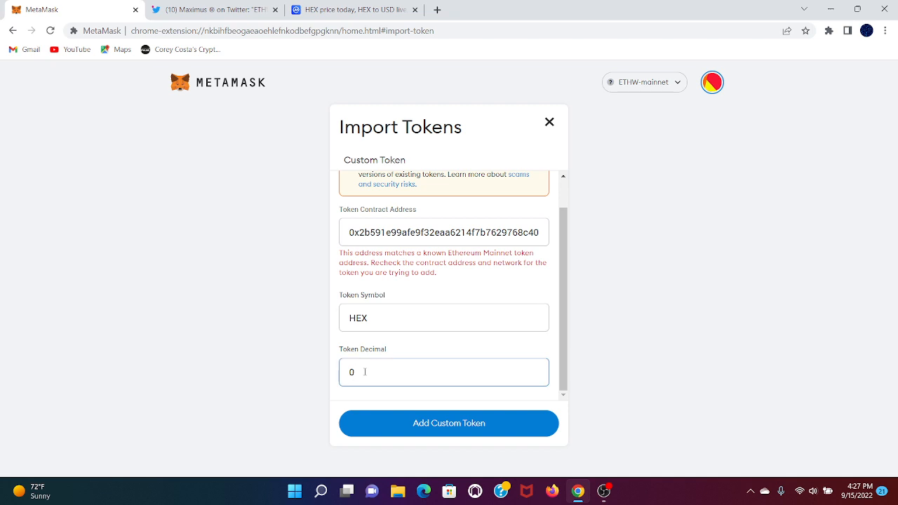
{"action": "type", "text": "8"}
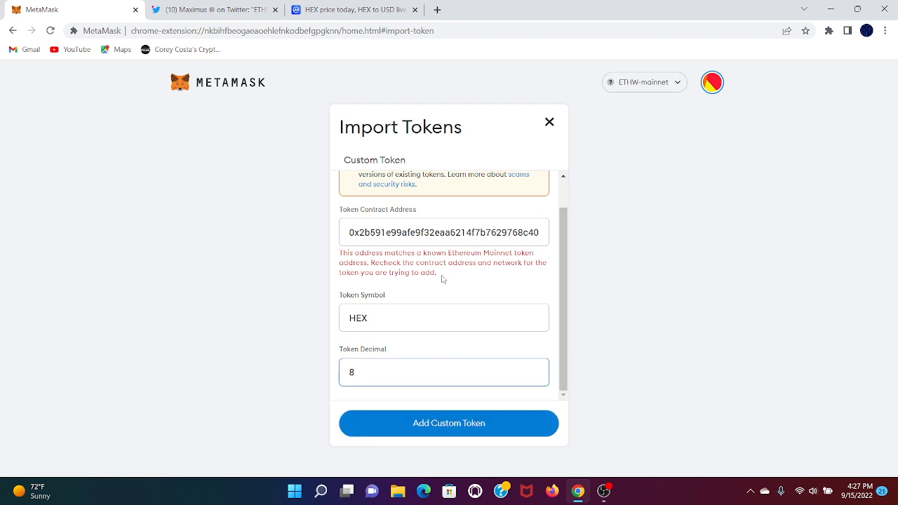
{"action": "mouse_move", "coordinate": [429, 282]}
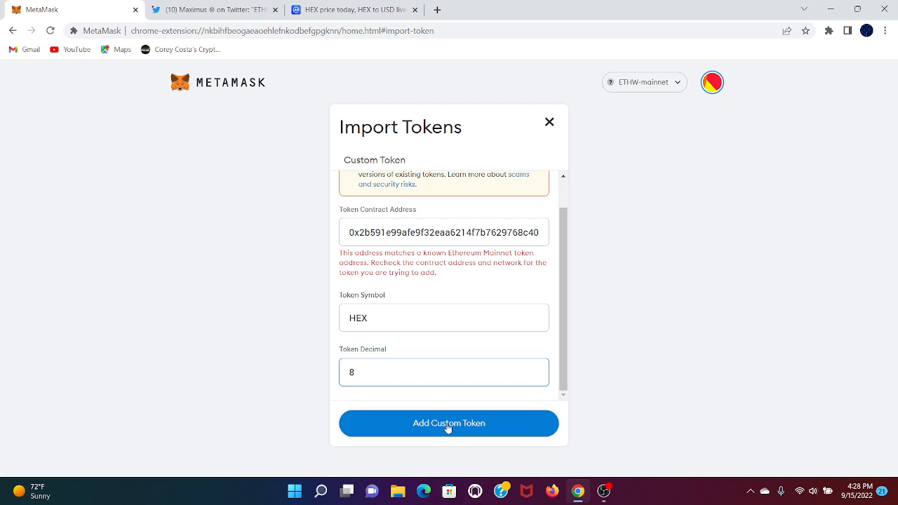
Import the HEX token, then toggle to Ethereum Mainnet and back to ETHW-mainnet to refresh assets.
{"action": "left_click", "coordinate": [448, 423]}
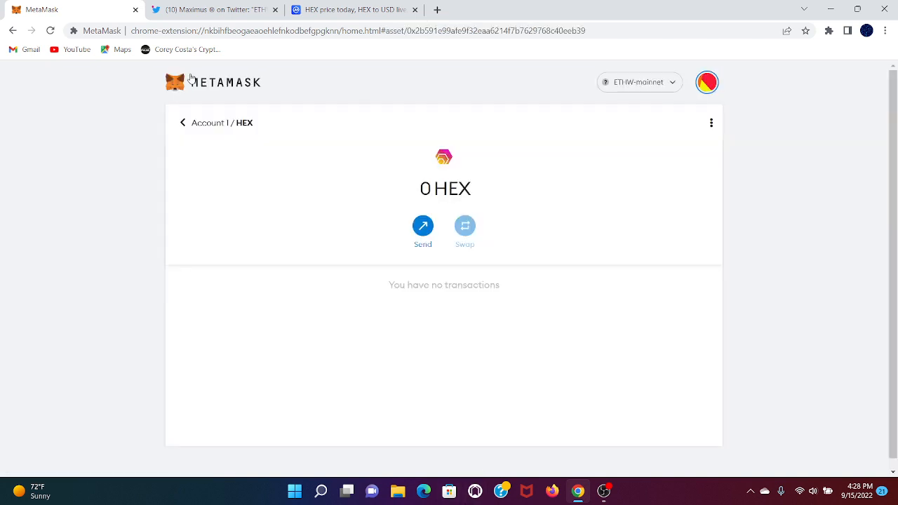
{"action": "left_click", "coordinate": [182, 122]}
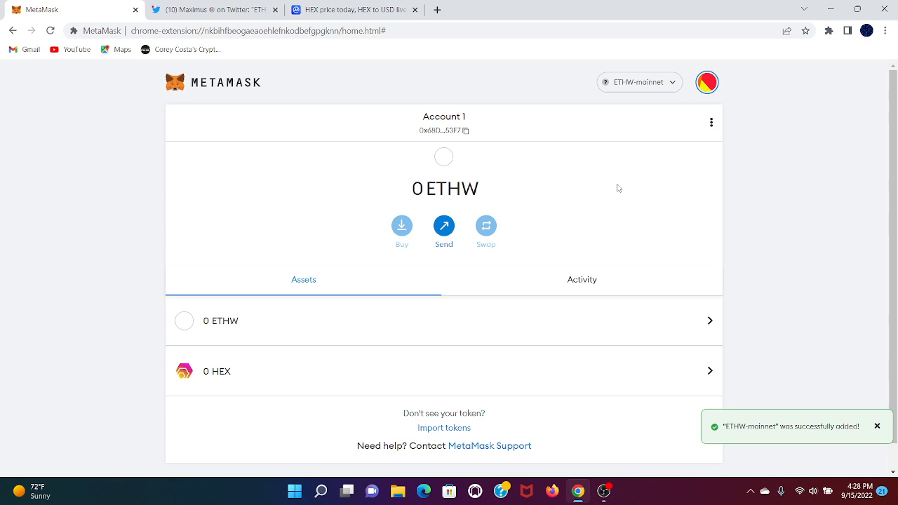
{"action": "mouse_move", "coordinate": [619, 176]}
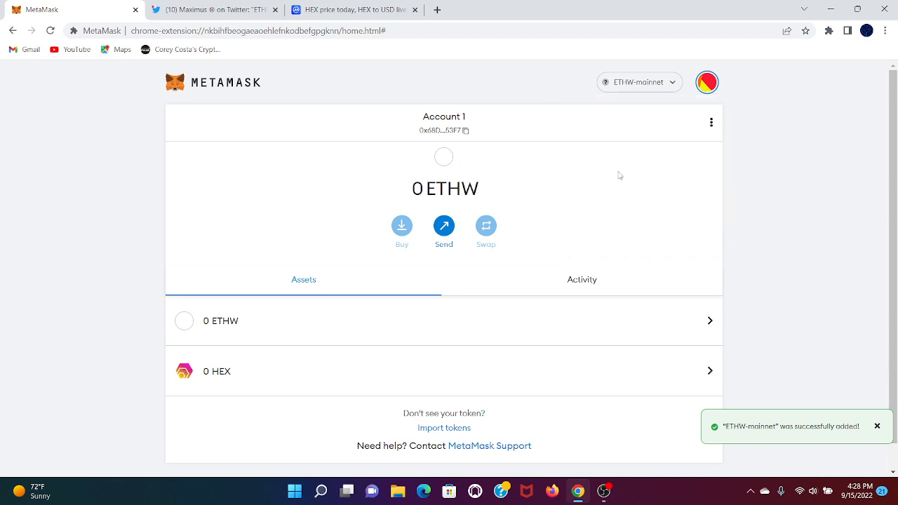
{"action": "left_click", "coordinate": [637, 82]}
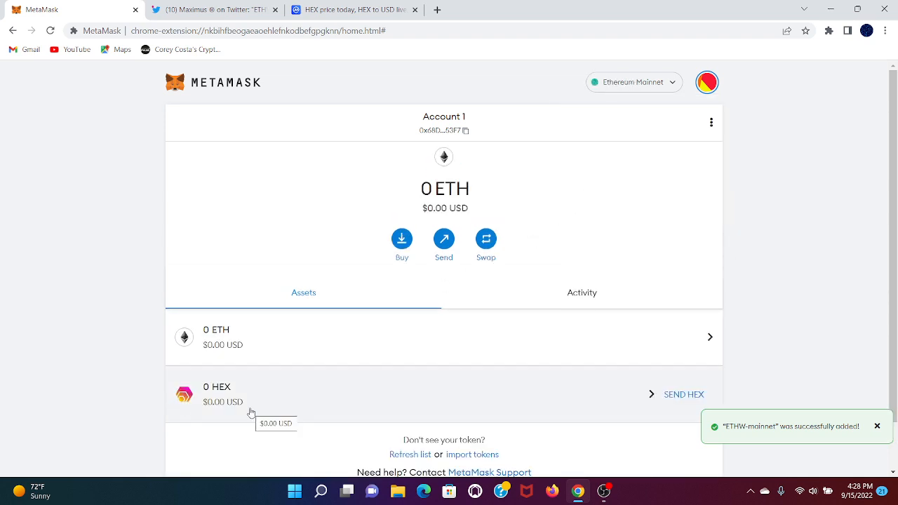
{"action": "left_click", "coordinate": [631, 82]}
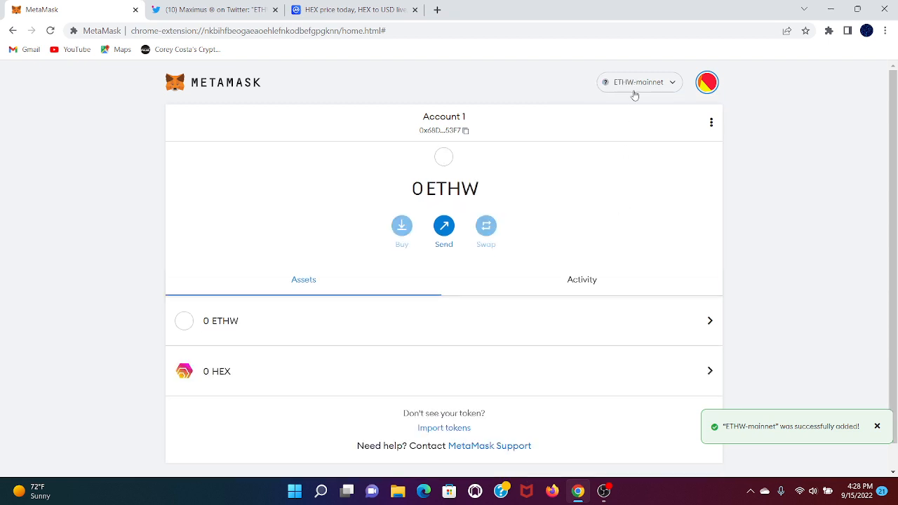
{"action": "mouse_move", "coordinate": [255, 247]}
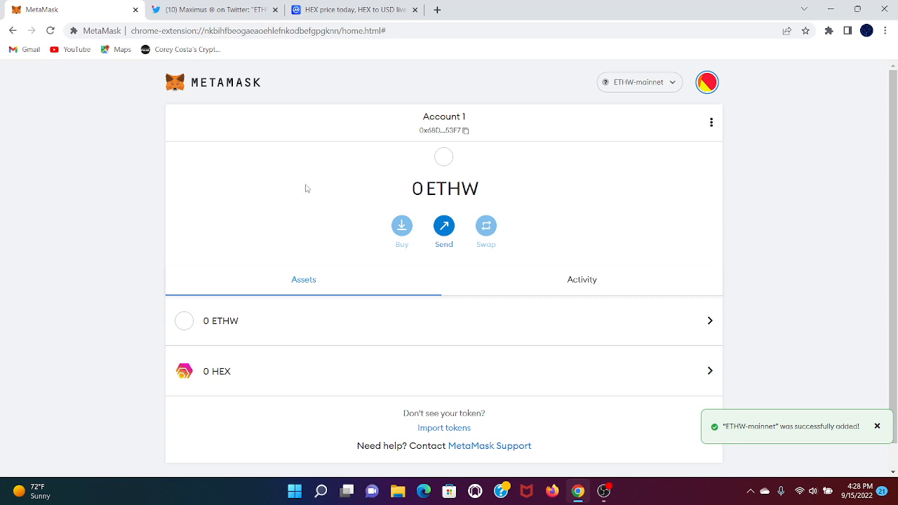
{"action": "mouse_move", "coordinate": [300, 197]}
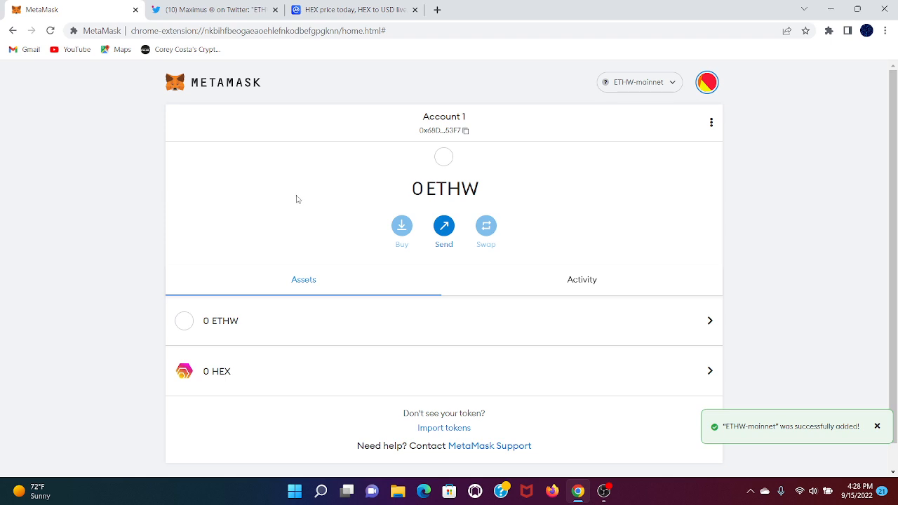
{"action": "mouse_move", "coordinate": [295, 202]}
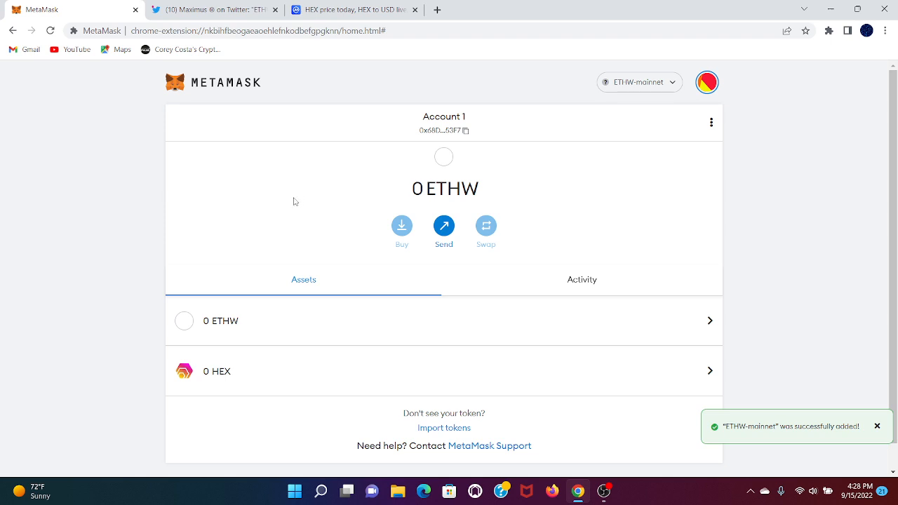
{"action": "mouse_move", "coordinate": [265, 222]}
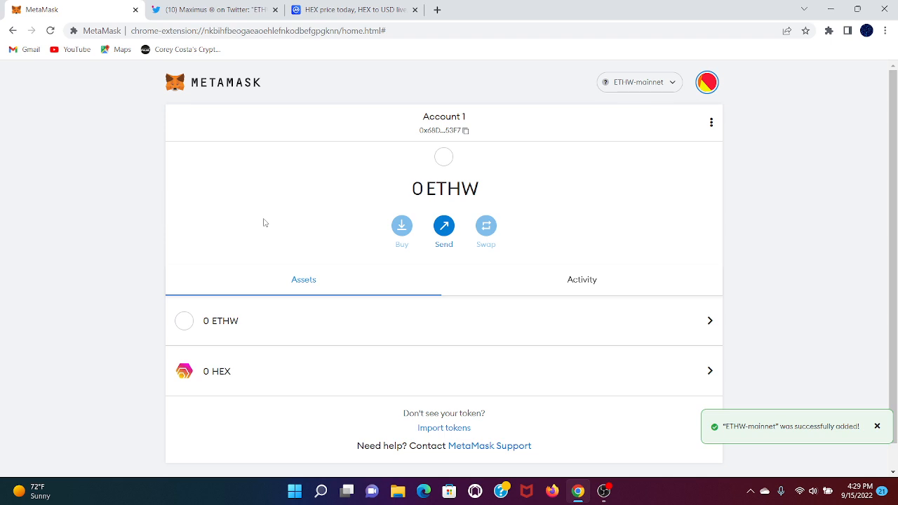
Return to the Twitter tab showing the ETHW Mainnet info tweet.
{"action": "left_click", "coordinate": [213, 8]}
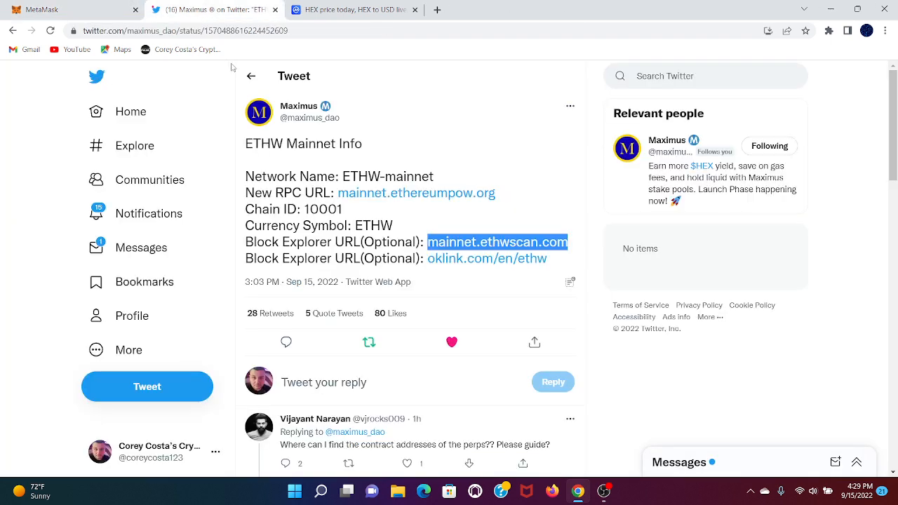